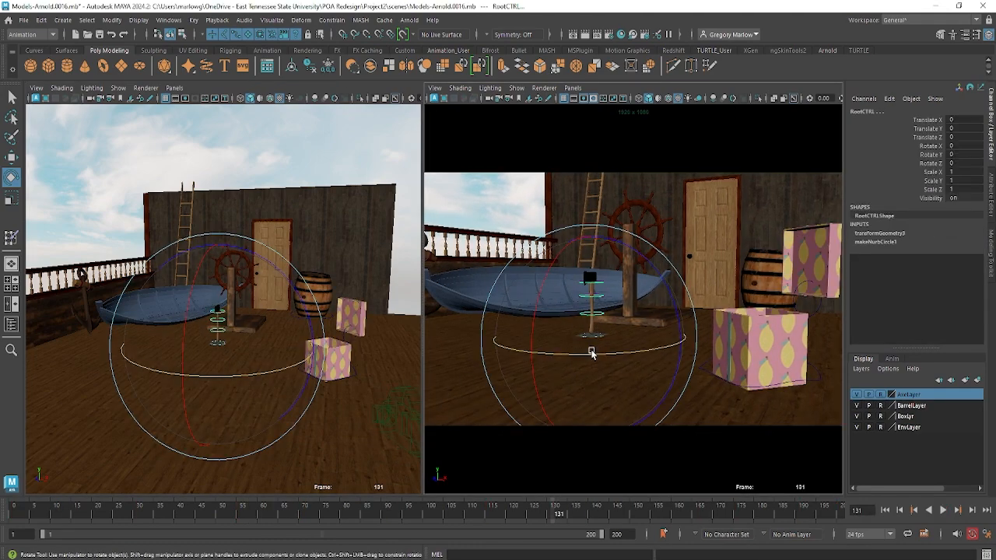
On frame 1, move the axe's root control onto the nearer gift box
{"action": "left_click_drag", "start_coordinate": [593, 350], "coordinate": [654, 350]}
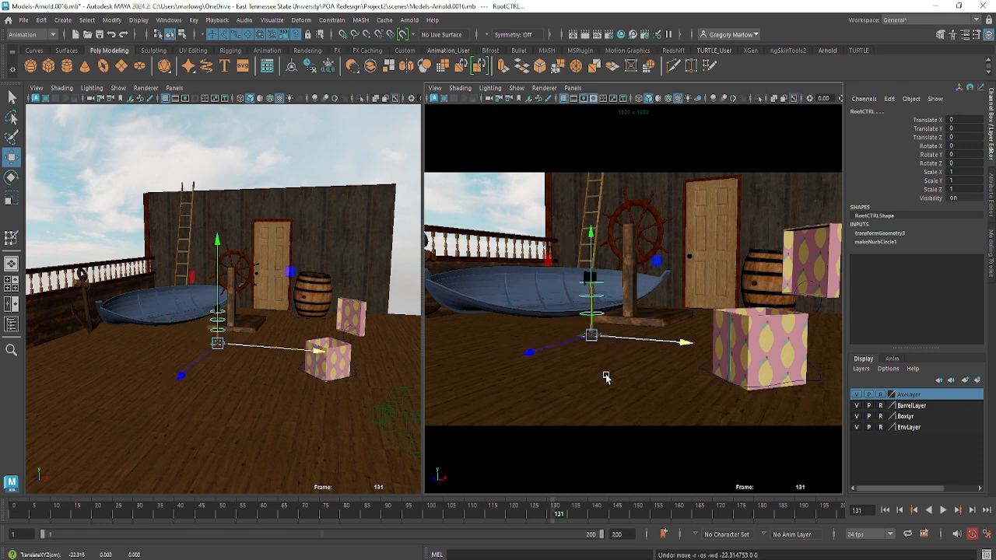
{"action": "left_click", "coordinate": [591, 313]}
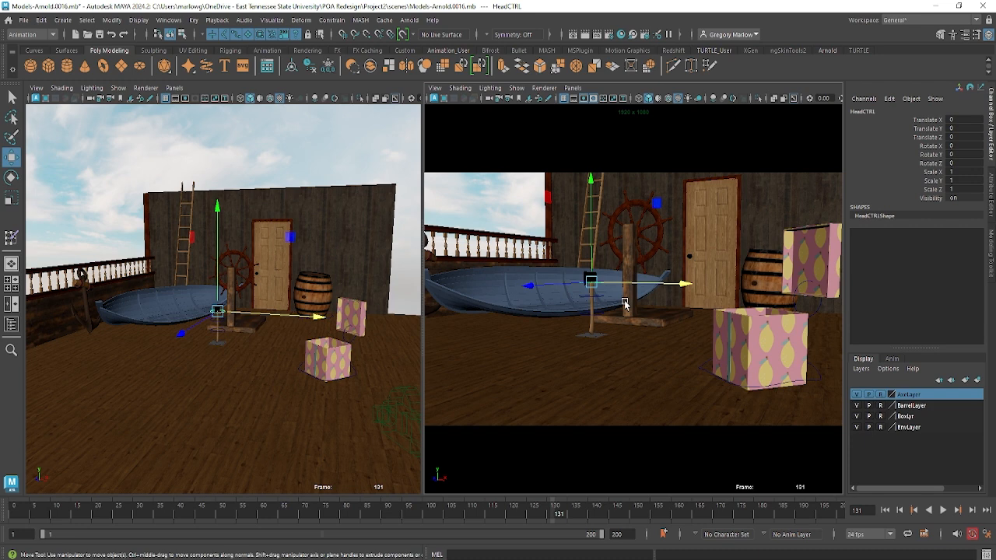
{"action": "left_click_drag", "start_coordinate": [610, 304], "coordinate": [592, 281]}
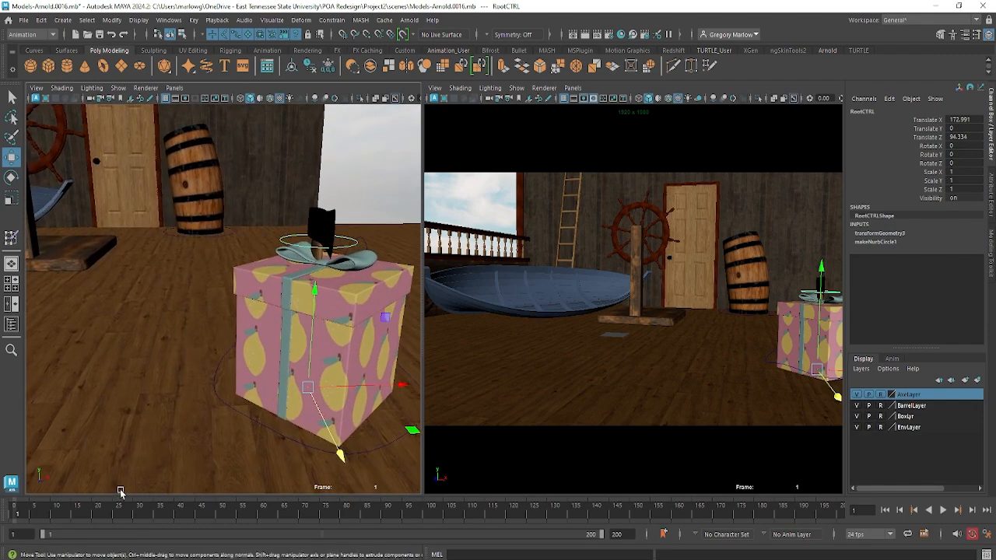
Rotate the axe about 57 degrees around its vertical Y axis
{"action": "left_click", "coordinate": [10, 177]}
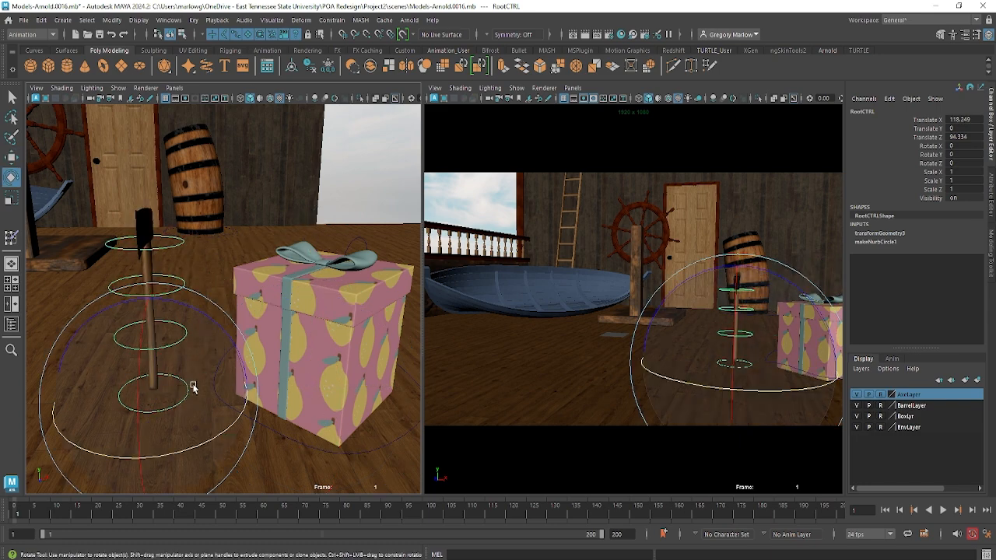
{"action": "left_click_drag", "start_coordinate": [195, 385], "coordinate": [180, 322]}
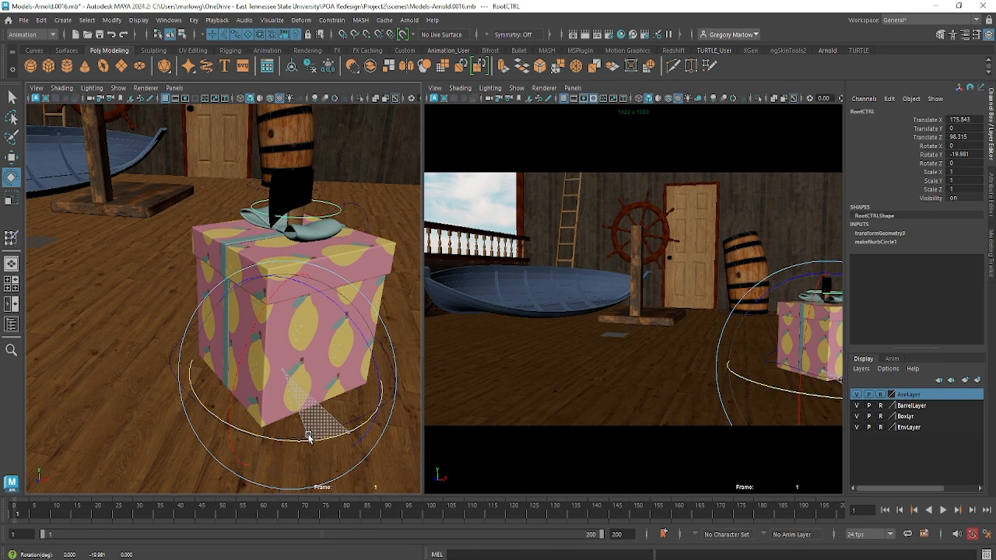
{"action": "left_click_drag", "start_coordinate": [309, 436], "coordinate": [240, 436]}
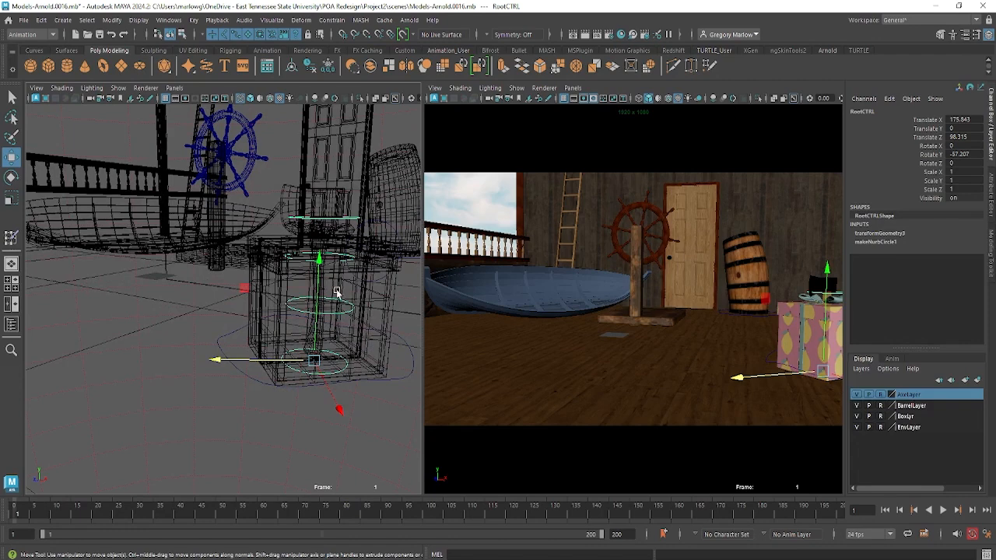
Lower the axe root about 5 units so the axe rests on the gift box lid
{"action": "left_click_drag", "start_coordinate": [318, 259], "coordinate": [318, 334]}
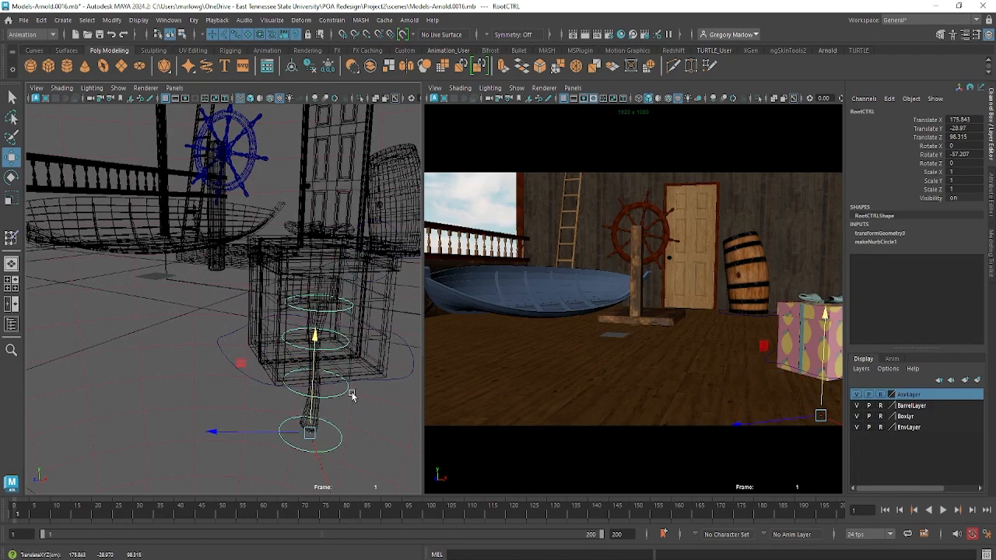
{"action": "mouse_move", "coordinate": [342, 411]}
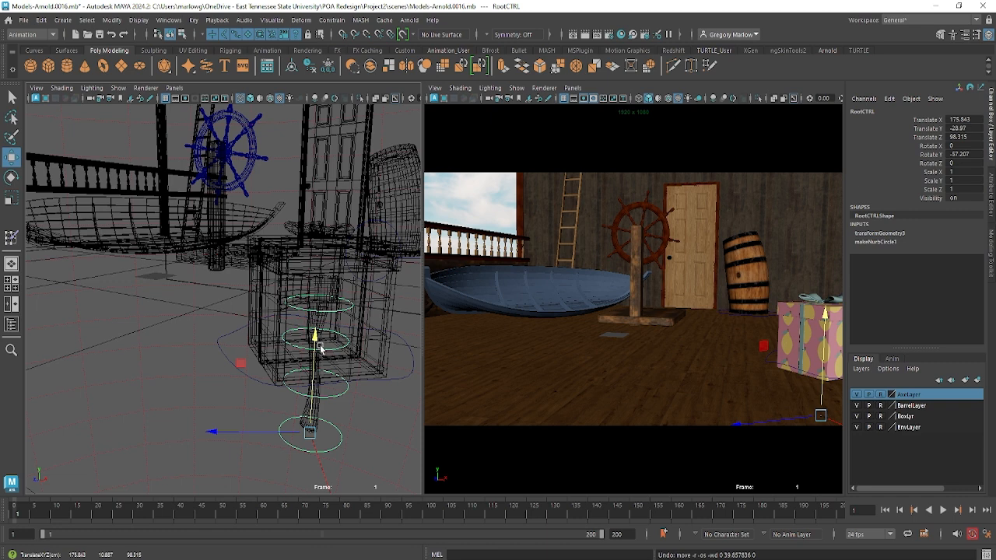
{"action": "mouse_move", "coordinate": [315, 354]}
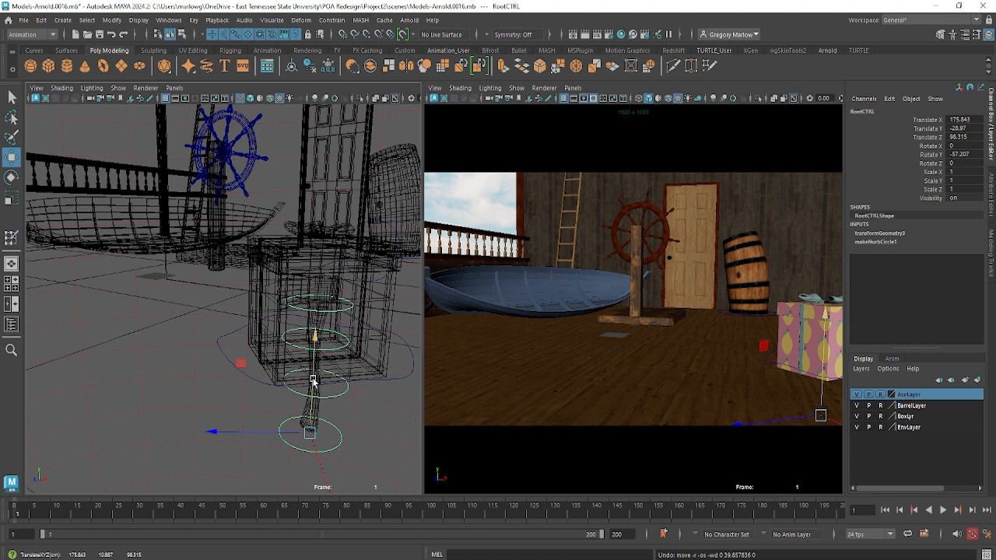
{"action": "left_click_drag", "start_coordinate": [312, 381], "coordinate": [327, 319]}
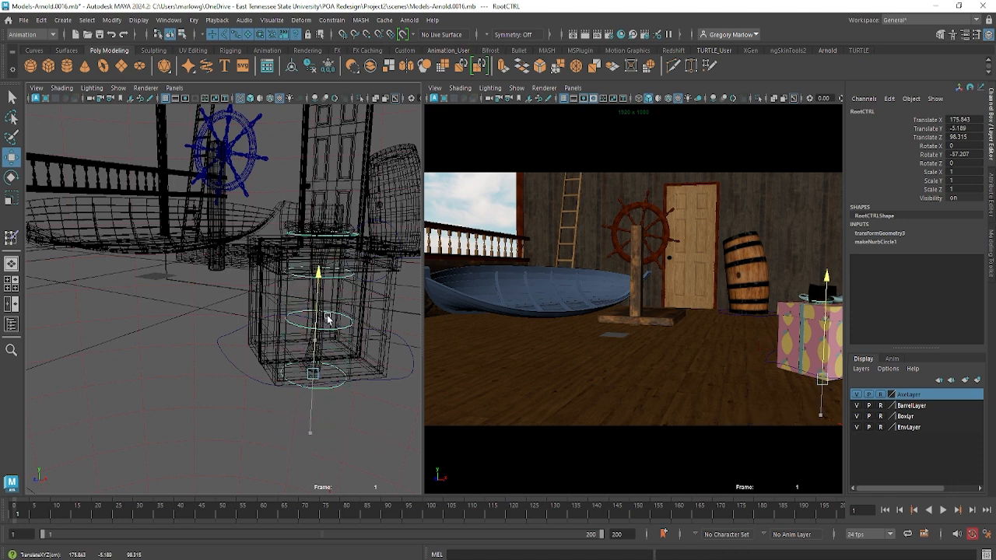
{"action": "left_click_drag", "start_coordinate": [327, 318], "coordinate": [316, 373]}
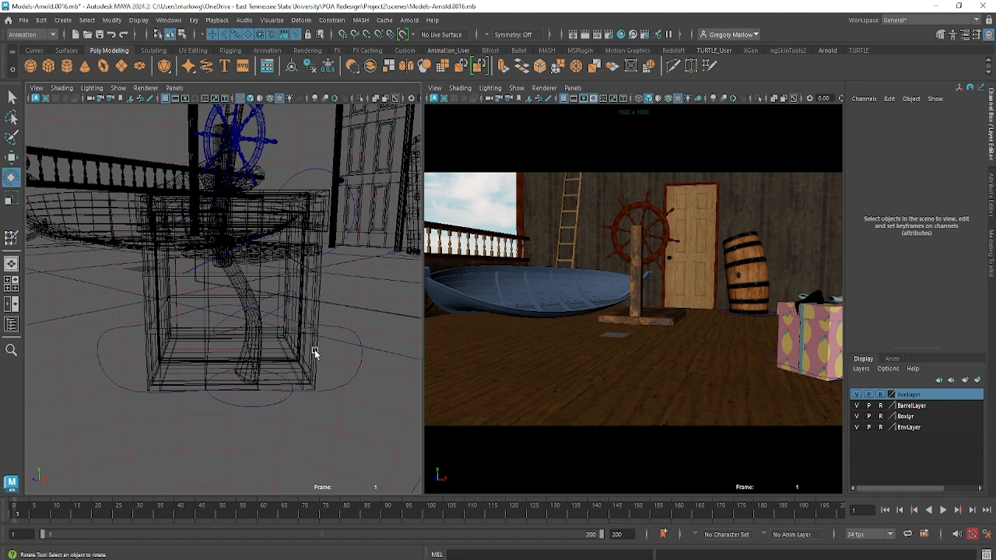
Tilt Spine2CTRL and HeadCTRL forward to fold the axe handle and head
{"action": "left_click", "coordinate": [244, 239]}
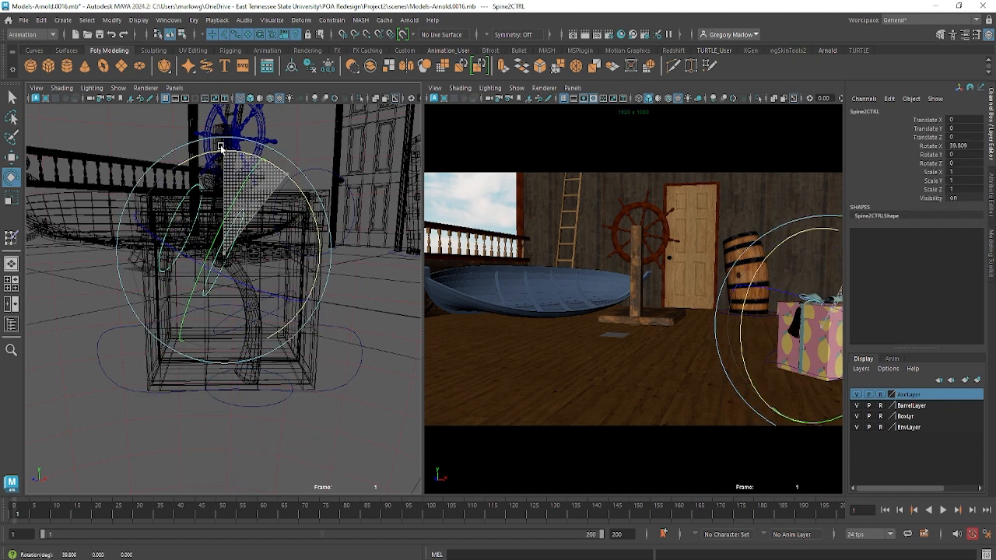
{"action": "left_click_drag", "start_coordinate": [221, 148], "coordinate": [343, 231]}
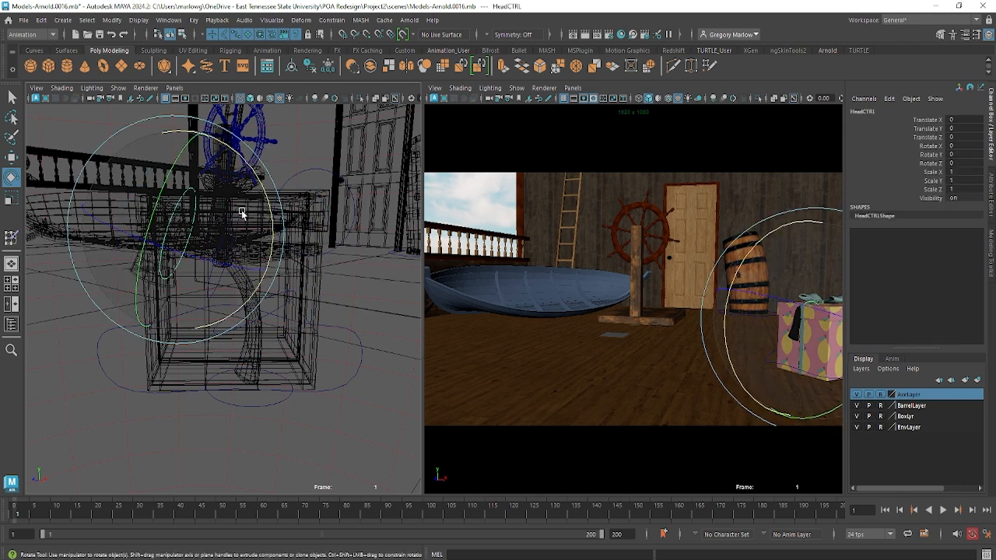
{"action": "left_click_drag", "start_coordinate": [242, 214], "coordinate": [287, 403]}
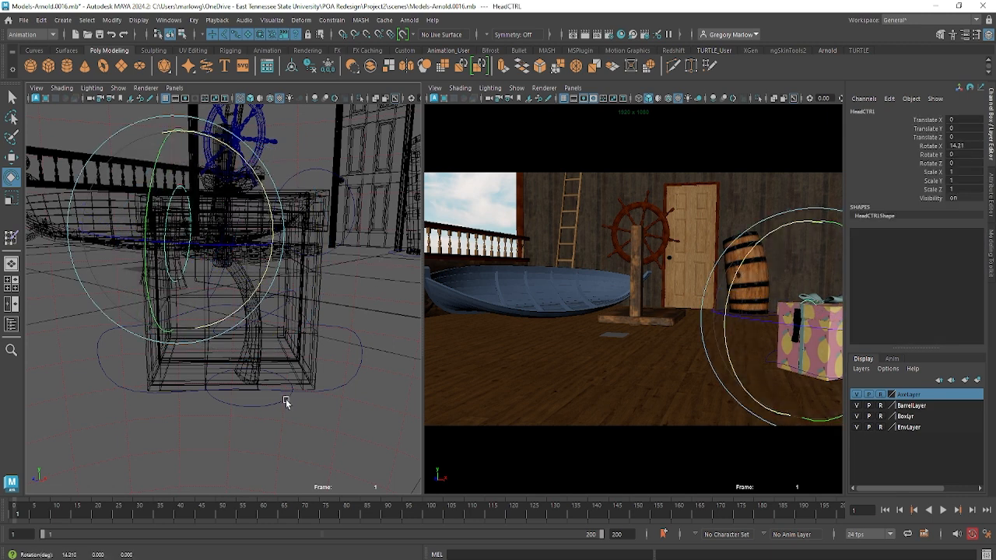
{"action": "left_click", "coordinate": [249, 385]}
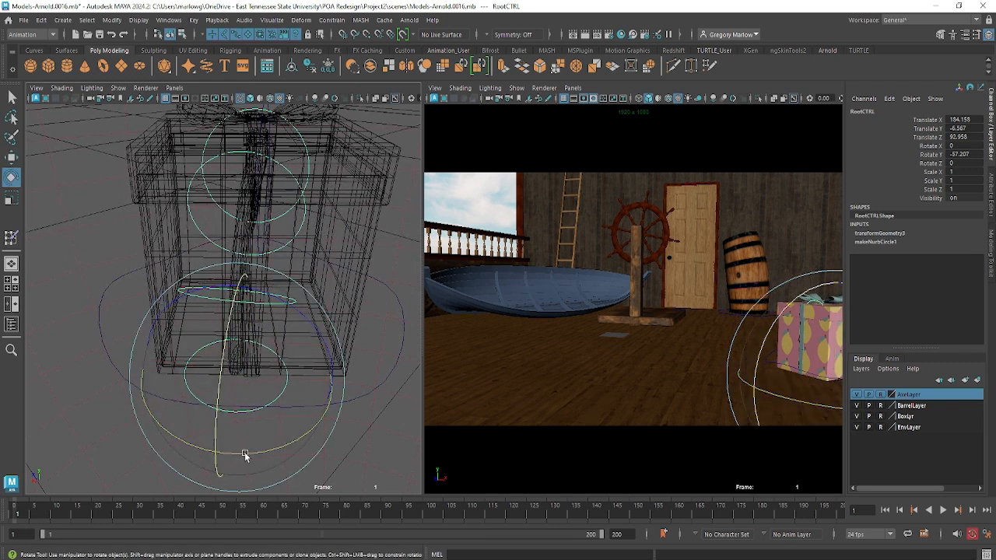
Turn the root back to about -43 degrees and shift the axe sideways in the box
{"action": "left_click_drag", "start_coordinate": [245, 456], "coordinate": [276, 444]}
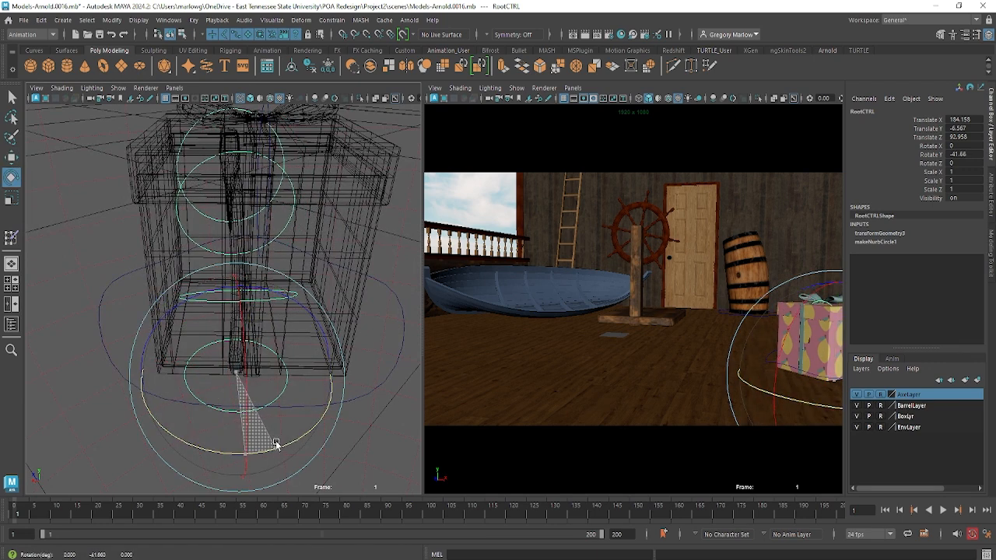
{"action": "left_click_drag", "start_coordinate": [276, 444], "coordinate": [287, 368]}
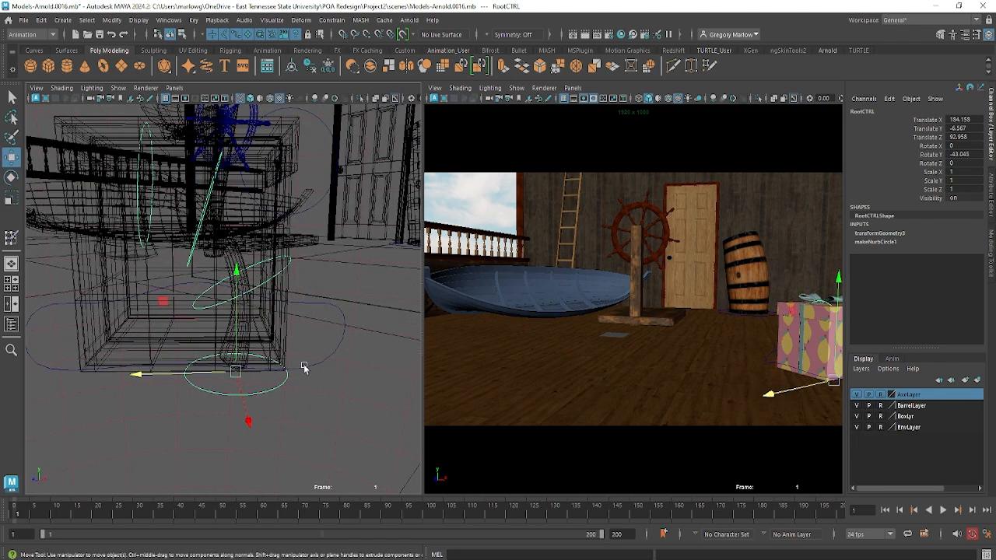
{"action": "left_click_drag", "start_coordinate": [235, 371], "coordinate": [194, 368]}
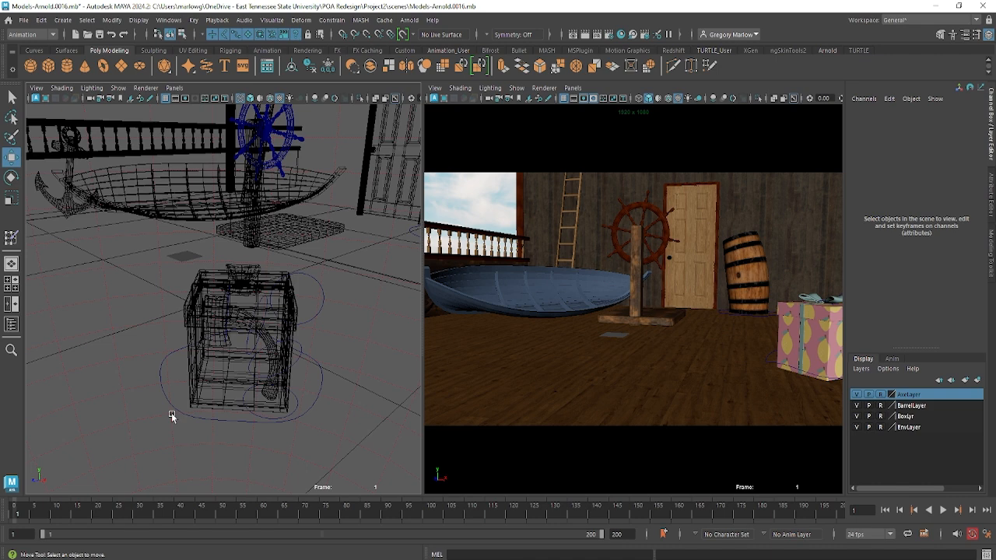
{"action": "mouse_move", "coordinate": [91, 119]}
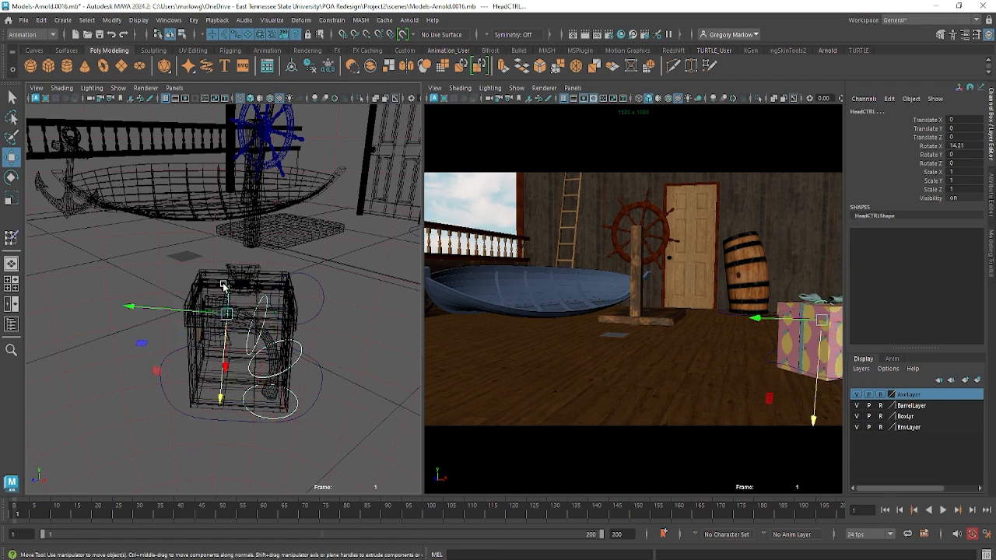
{"action": "left_click_drag", "start_coordinate": [226, 315], "coordinate": [334, 265]}
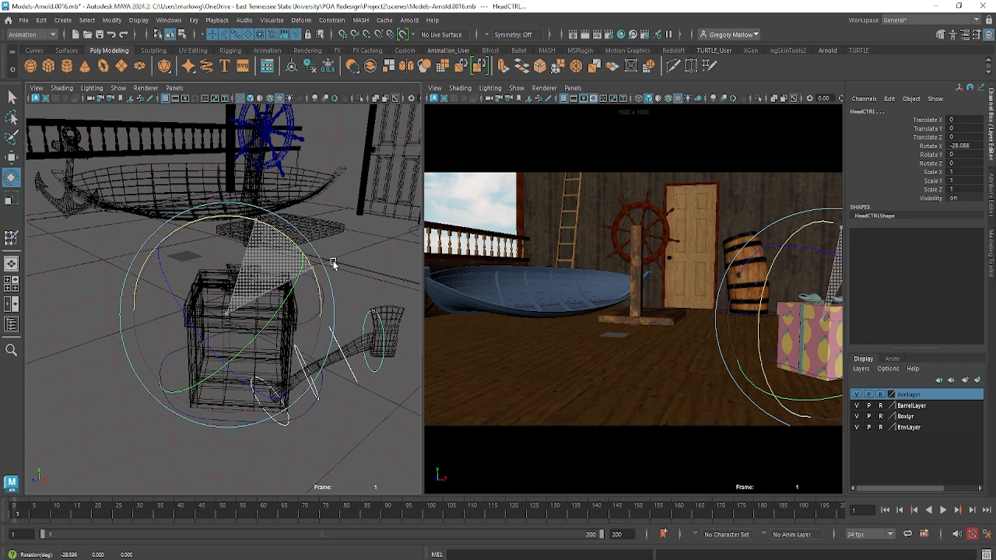
{"action": "left_click_drag", "start_coordinate": [335, 263], "coordinate": [268, 233]}
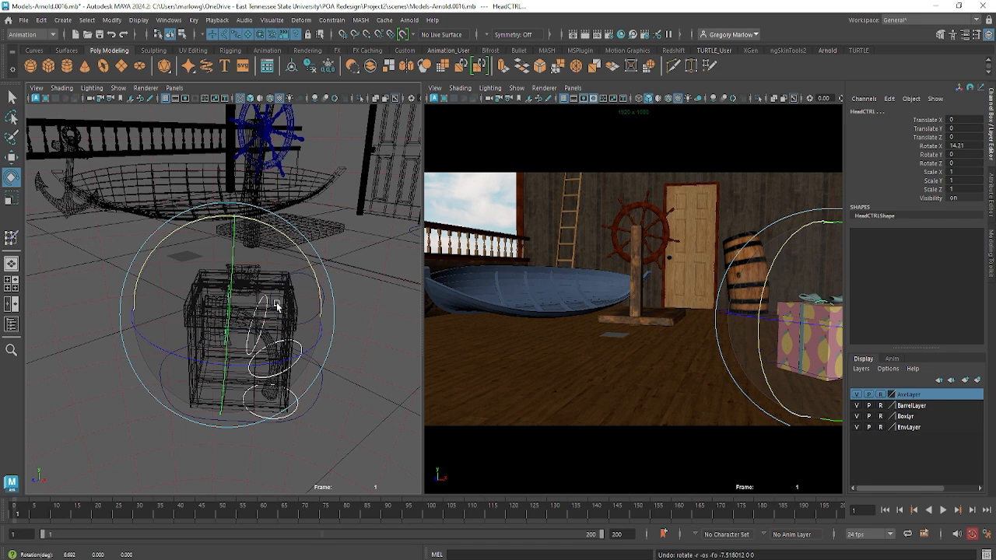
{"action": "mouse_move", "coordinate": [253, 321]}
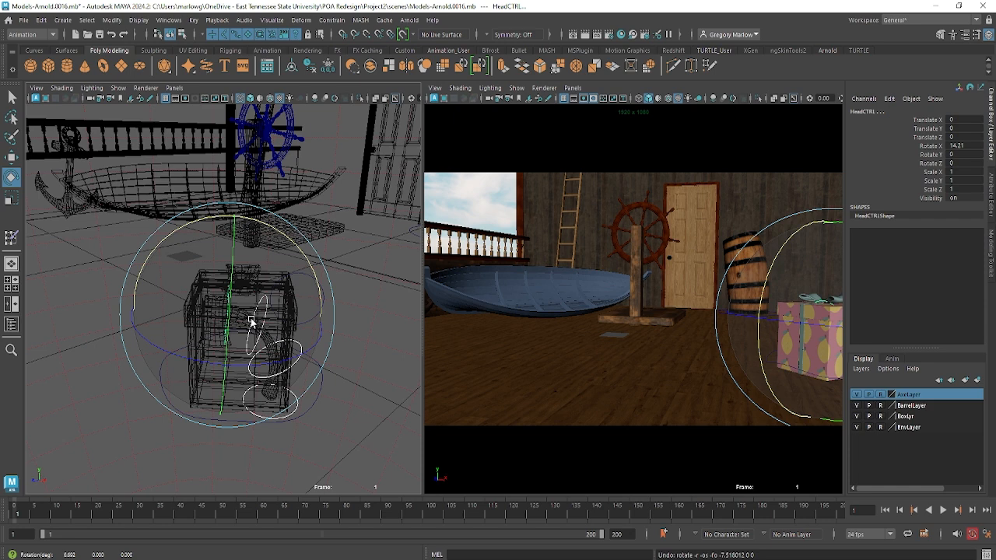
{"action": "mouse_move", "coordinate": [321, 396]}
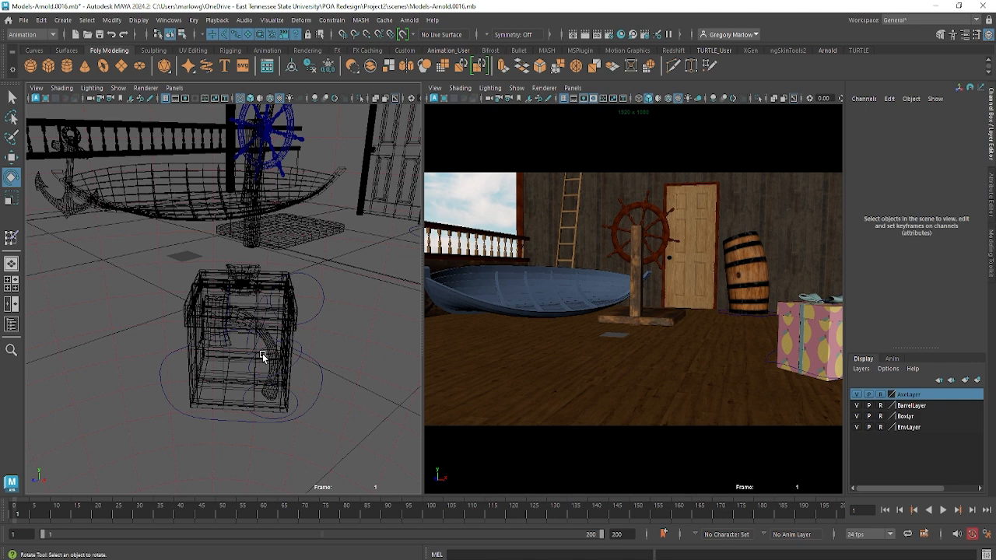
Select HeadCTRL and then RootCTRL on the axe rig
{"action": "left_click", "coordinate": [262, 356]}
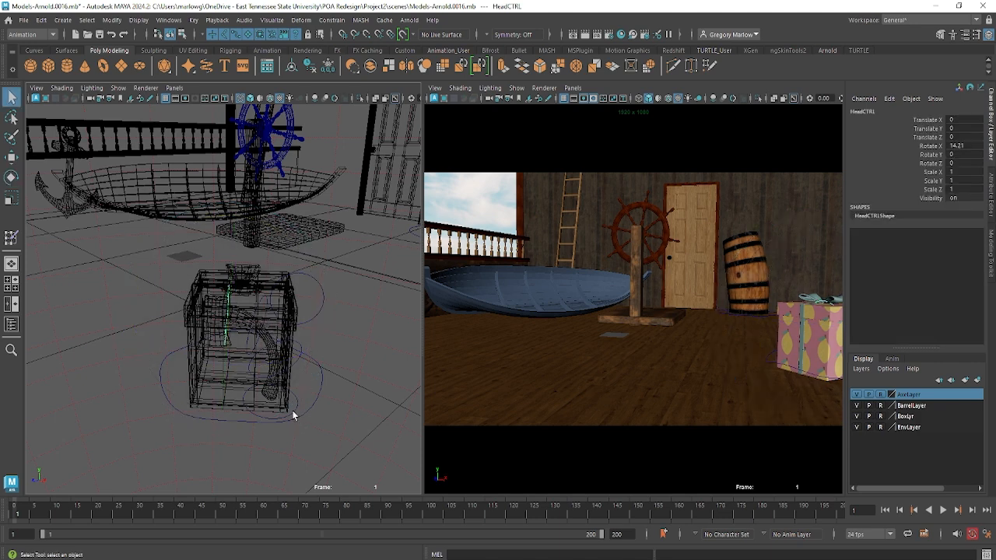
{"action": "left_click", "coordinate": [264, 381]}
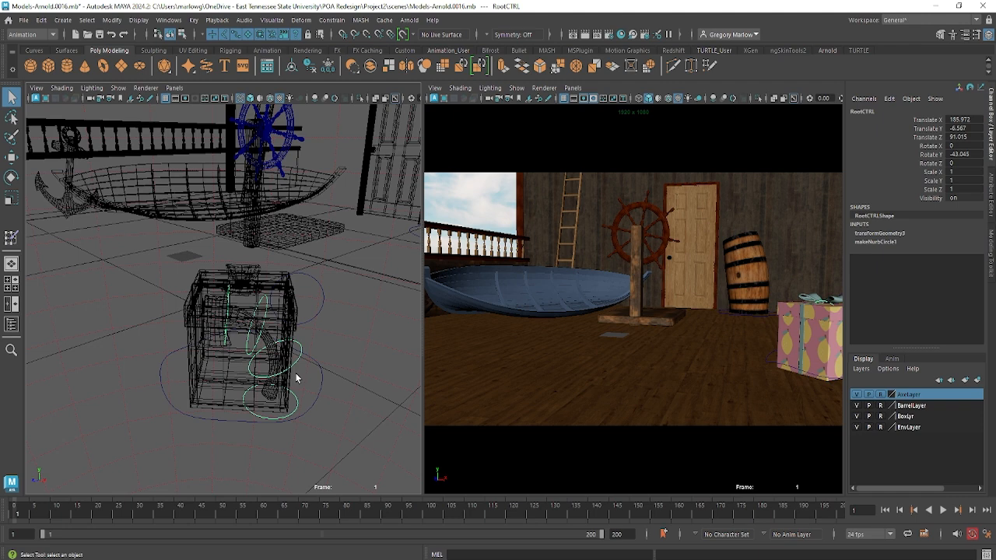
{"action": "mouse_move", "coordinate": [311, 386]}
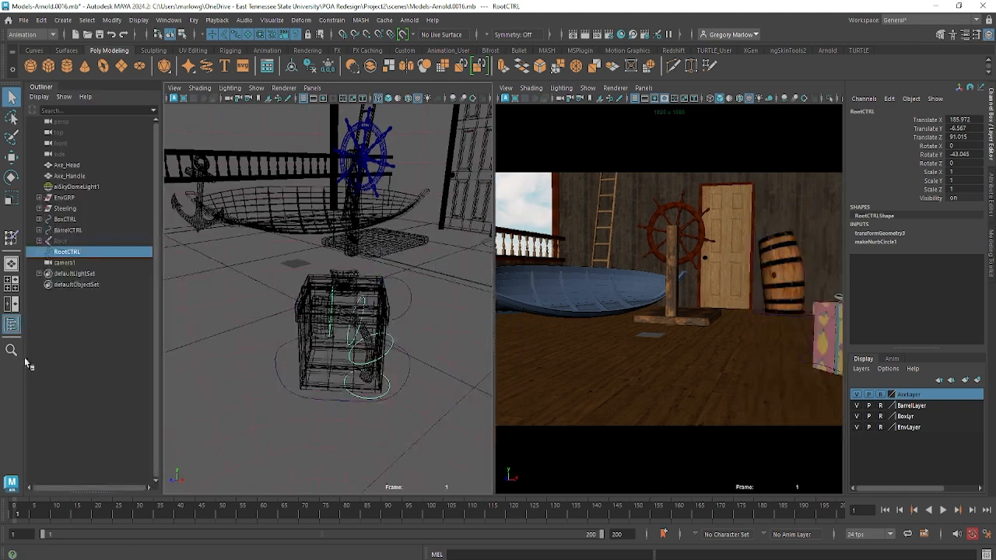
{"action": "left_click", "coordinate": [42, 251]}
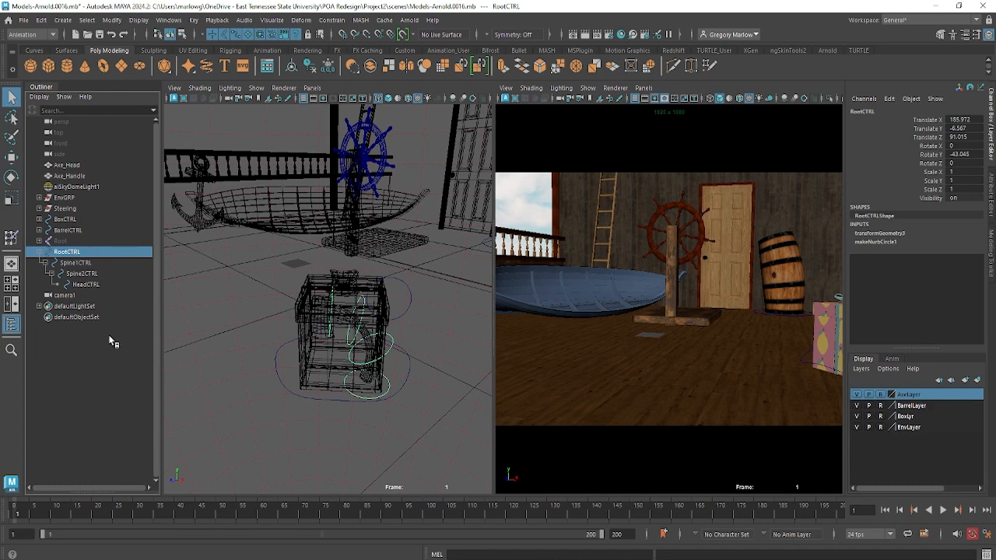
{"action": "left_click", "coordinate": [82, 284]}
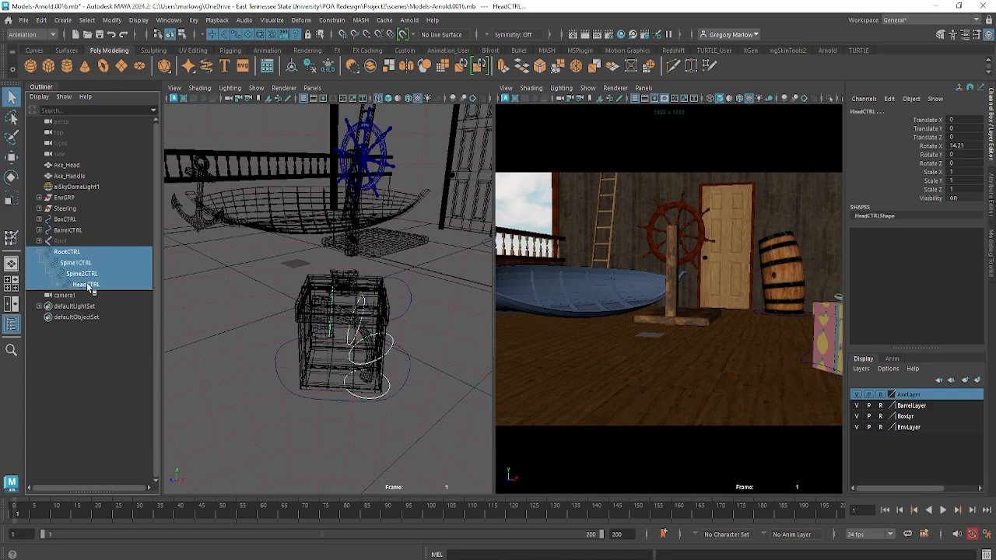
{"action": "mouse_move", "coordinate": [88, 285]}
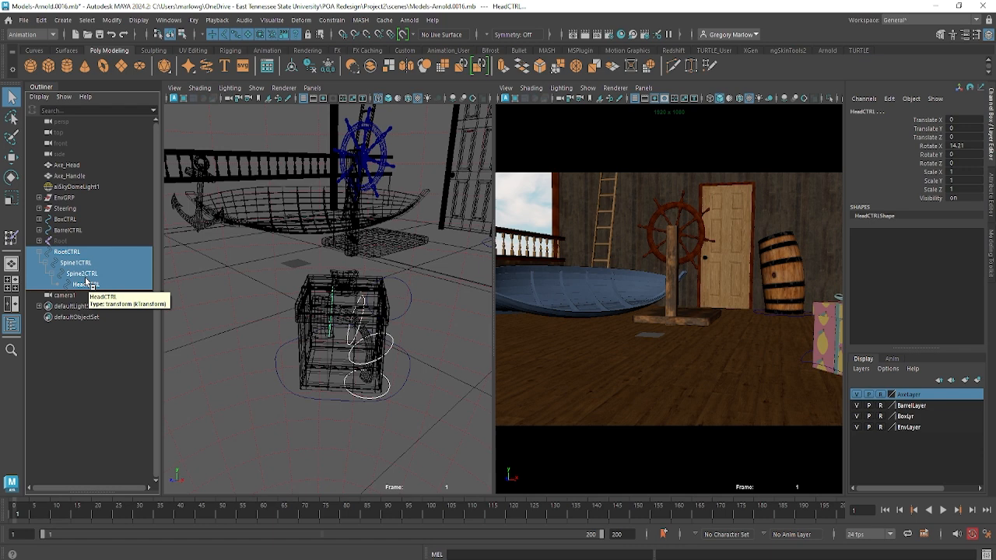
{"action": "left_click", "coordinate": [67, 251]}
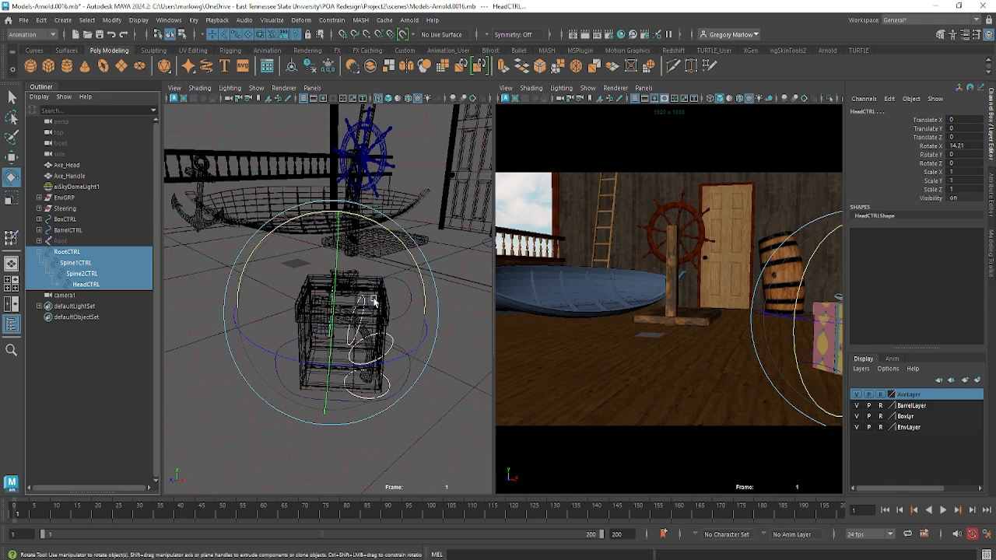
{"action": "left_click_drag", "start_coordinate": [373, 299], "coordinate": [463, 340]}
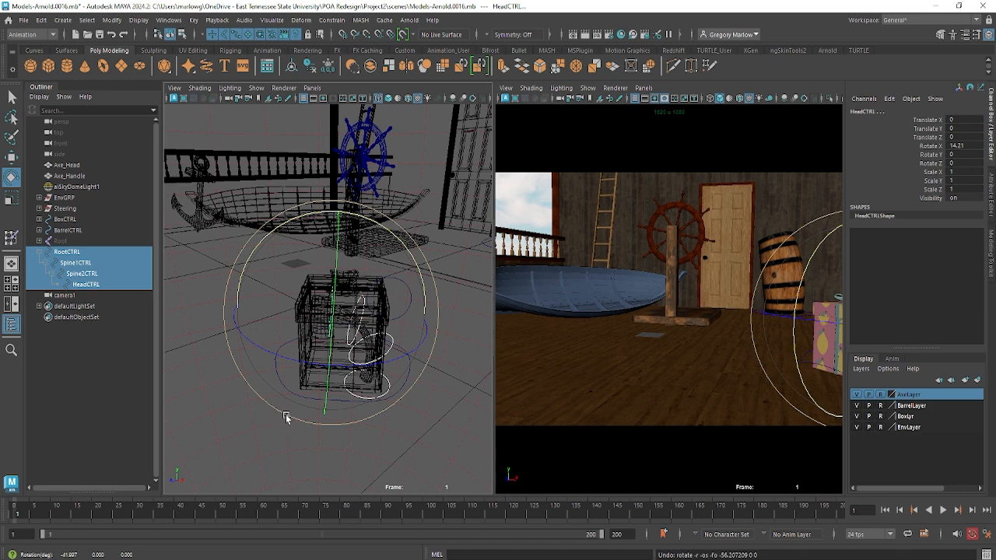
{"action": "left_click", "coordinate": [232, 444]}
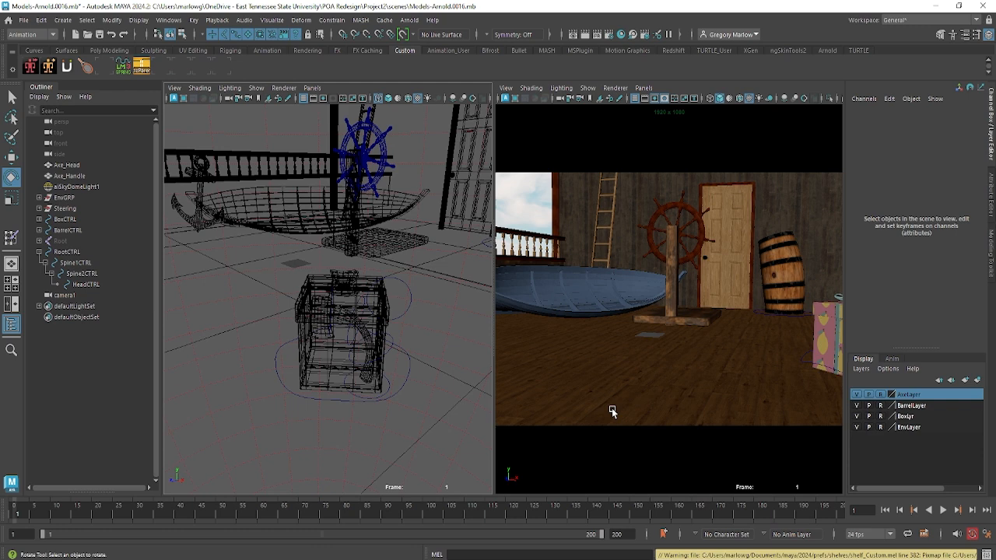
{"action": "mouse_move", "coordinate": [281, 509]}
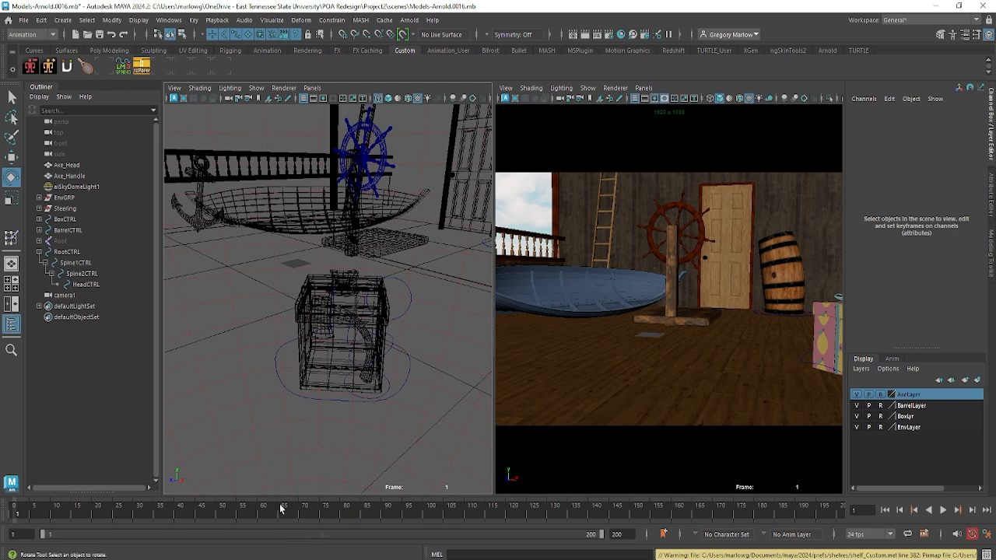
Switch to the Custom shelf with no axe controls selected
{"action": "left_click", "coordinate": [970, 531]}
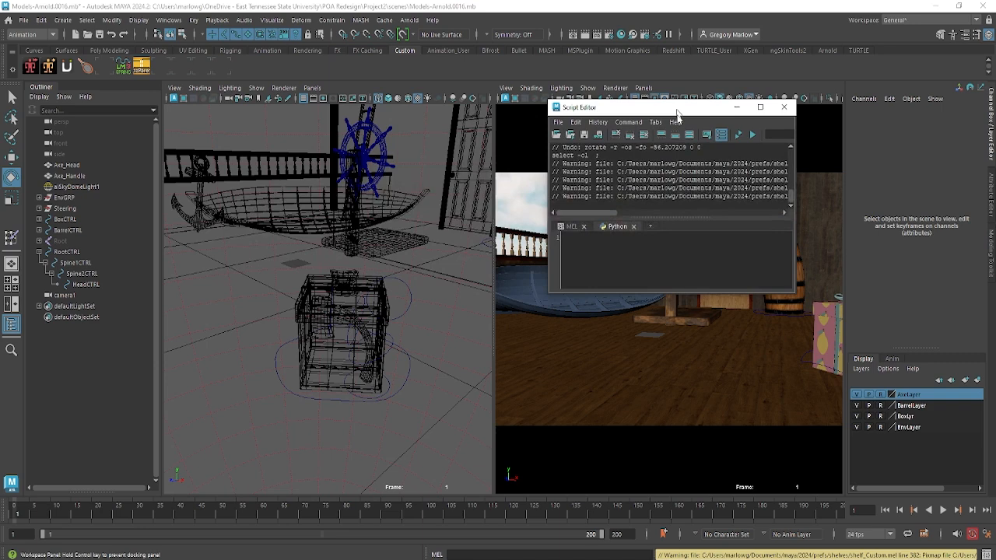
Move the Script Editor aside, select RootCTRL, and run 'select -r HeadCTRL ;'
{"action": "left_click_drag", "start_coordinate": [676, 107], "coordinate": [675, 133]}
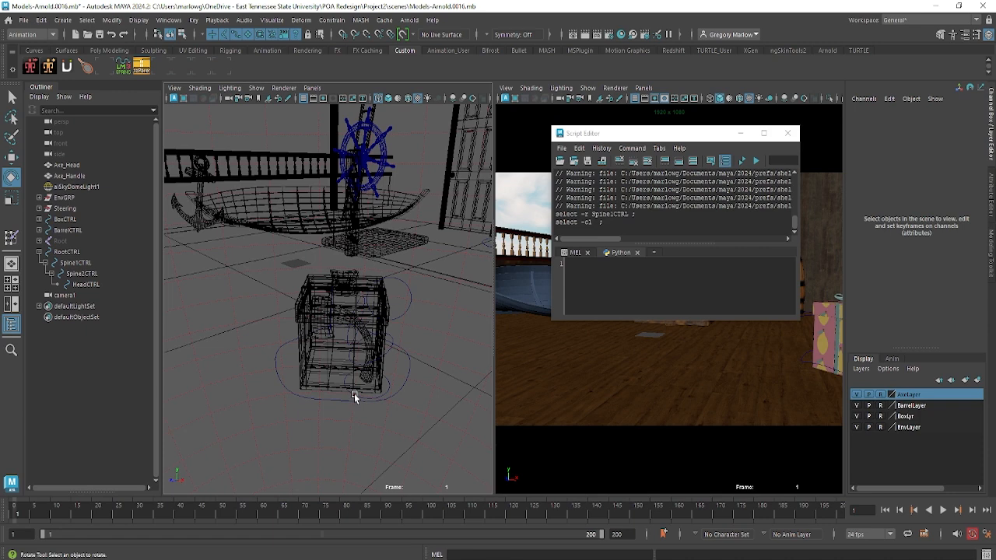
{"action": "left_click", "coordinate": [68, 251]}
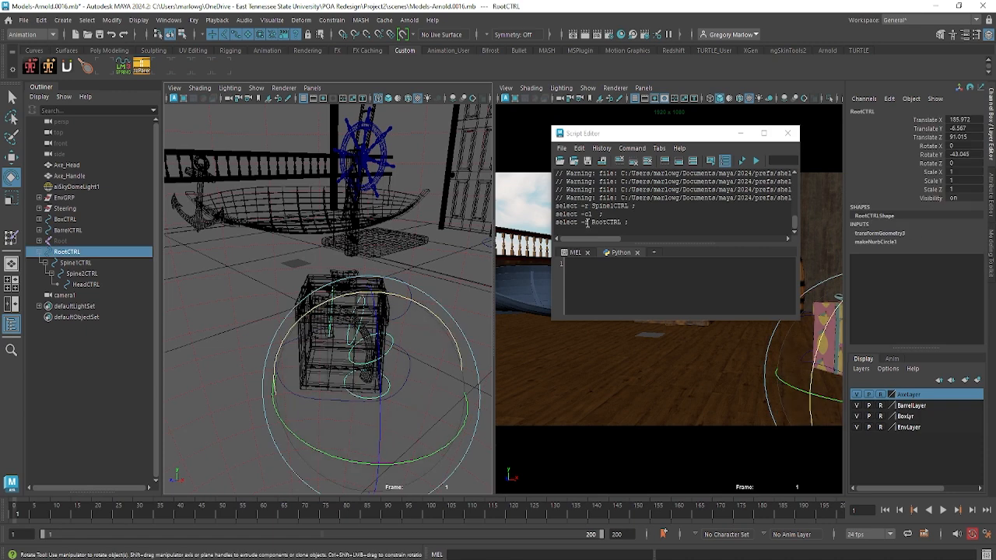
{"action": "mouse_move", "coordinate": [435, 325]}
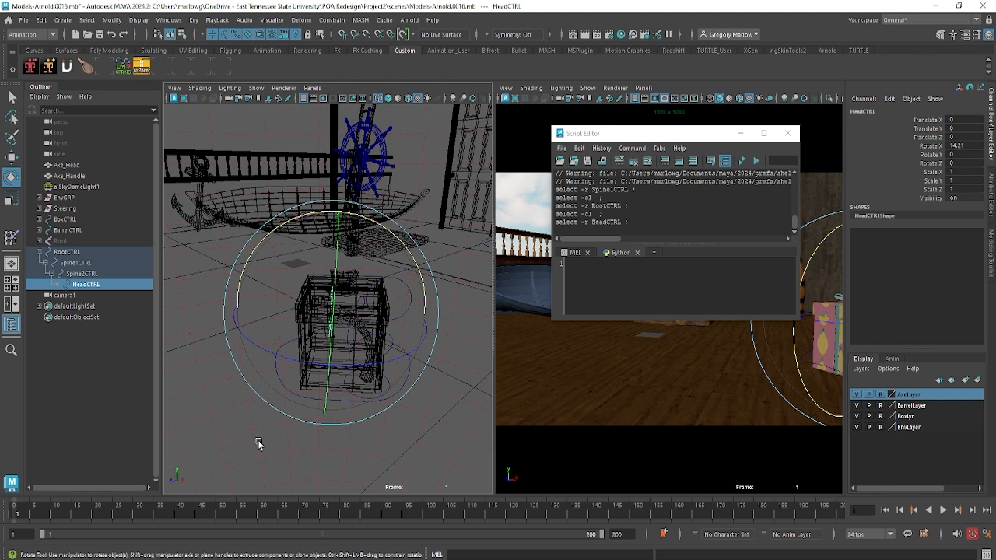
{"action": "mouse_move", "coordinate": [490, 403]}
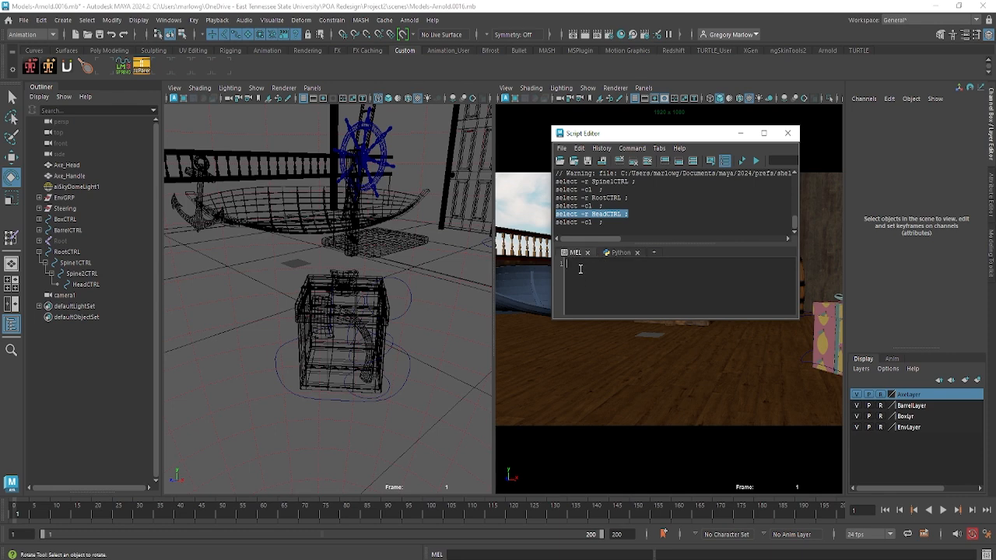
{"action": "type", "text": "select -r HeadCTRL ;"}
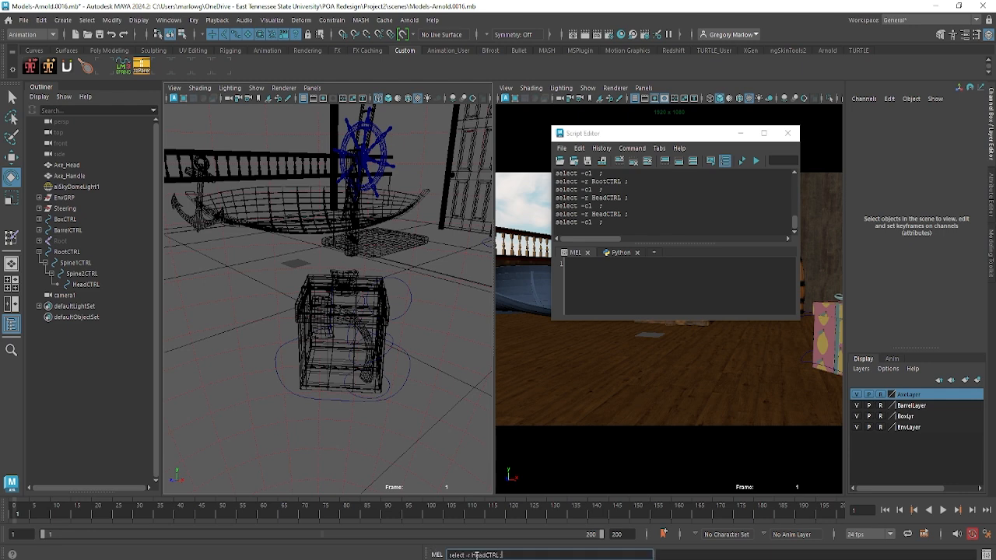
{"action": "left_click", "coordinate": [86, 284]}
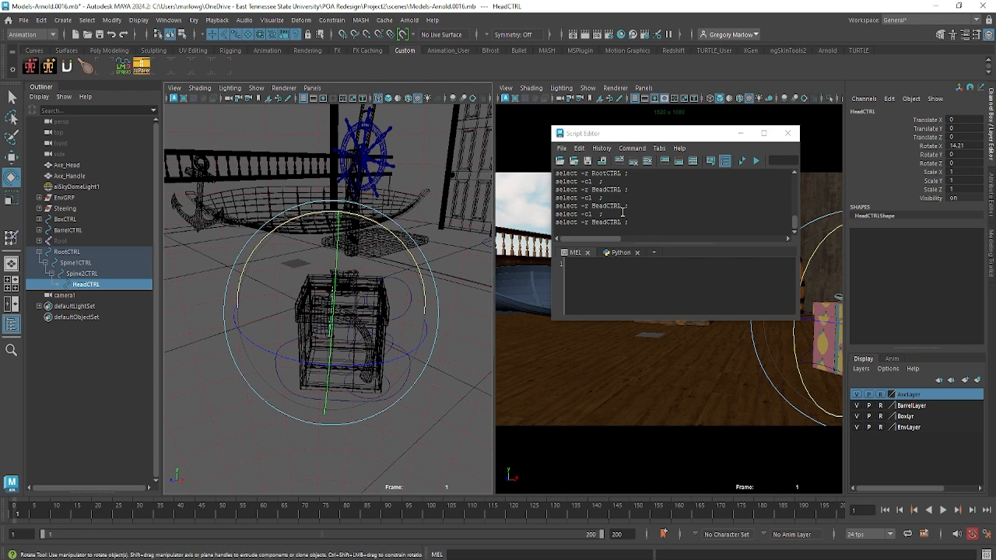
{"action": "mouse_move", "coordinate": [531, 282]}
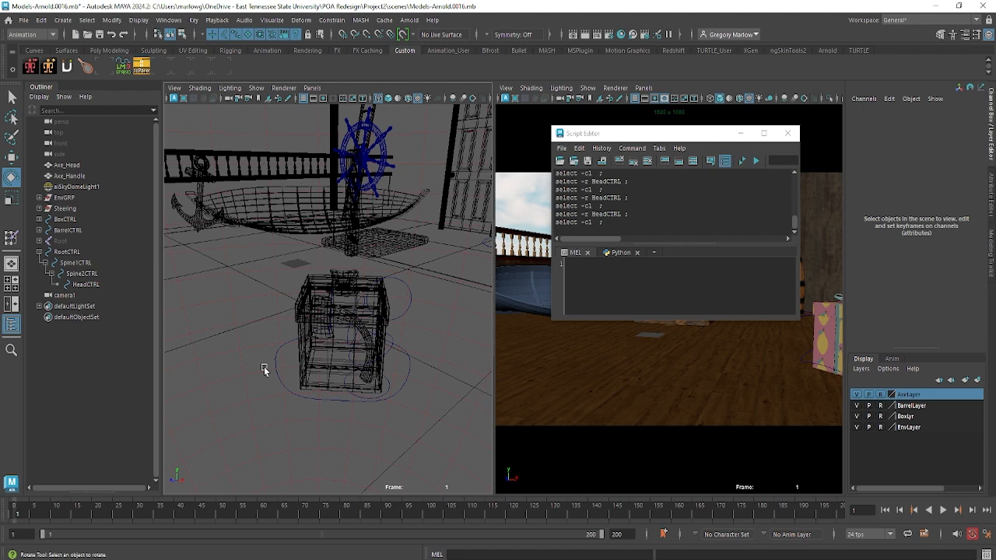
{"action": "mouse_move", "coordinate": [816, 313]}
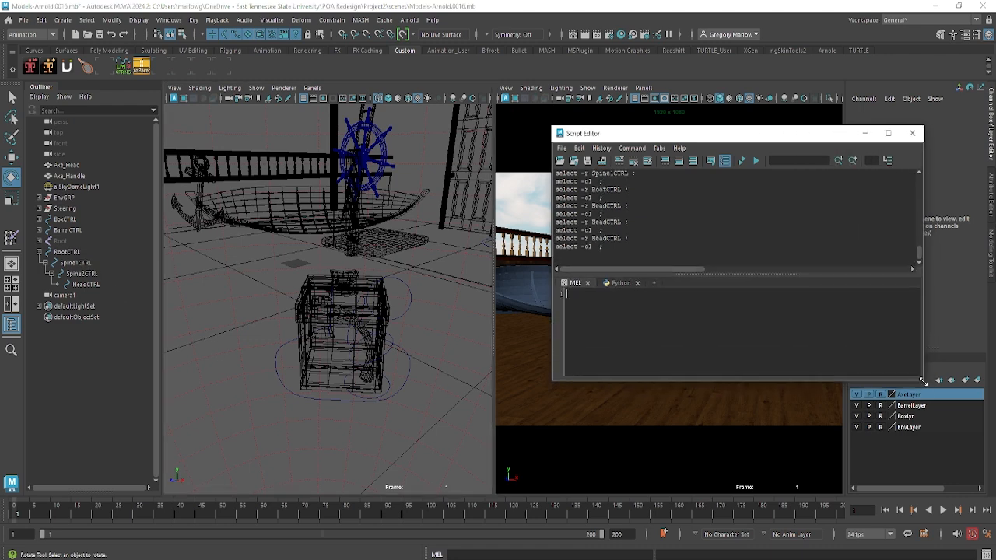
Use Edit > Clear All to empty the Script Editor history and input panes
{"action": "left_click", "coordinate": [578, 148]}
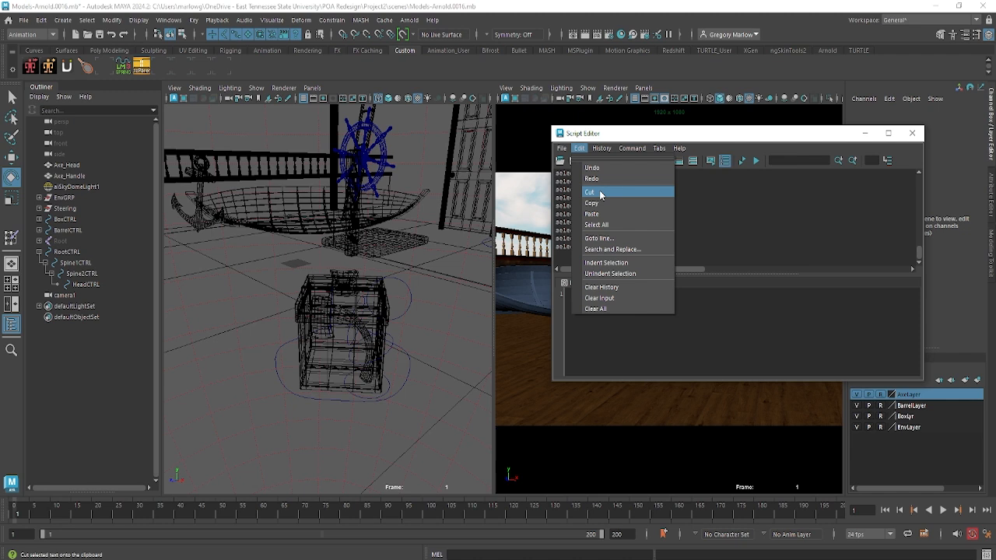
{"action": "mouse_move", "coordinate": [603, 308]}
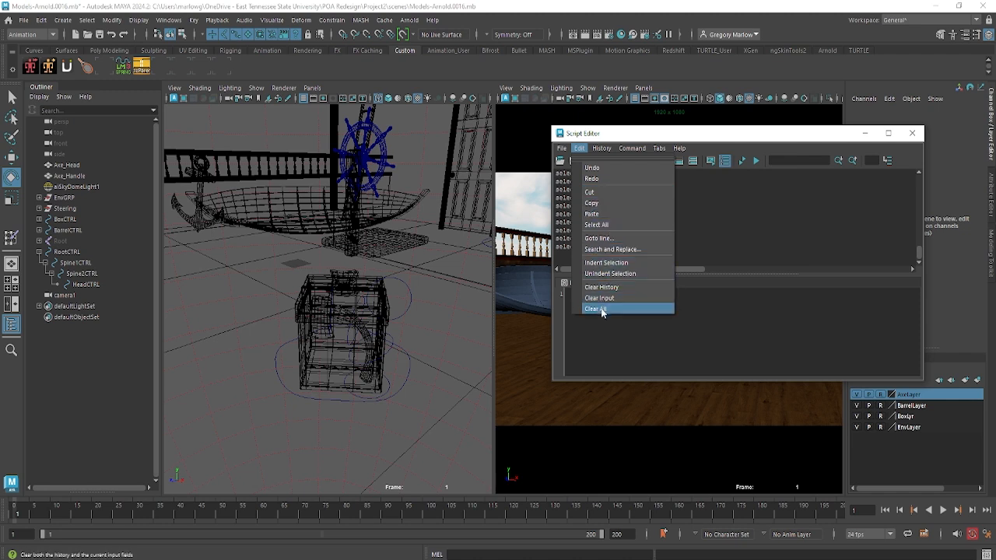
{"action": "left_click", "coordinate": [596, 308]}
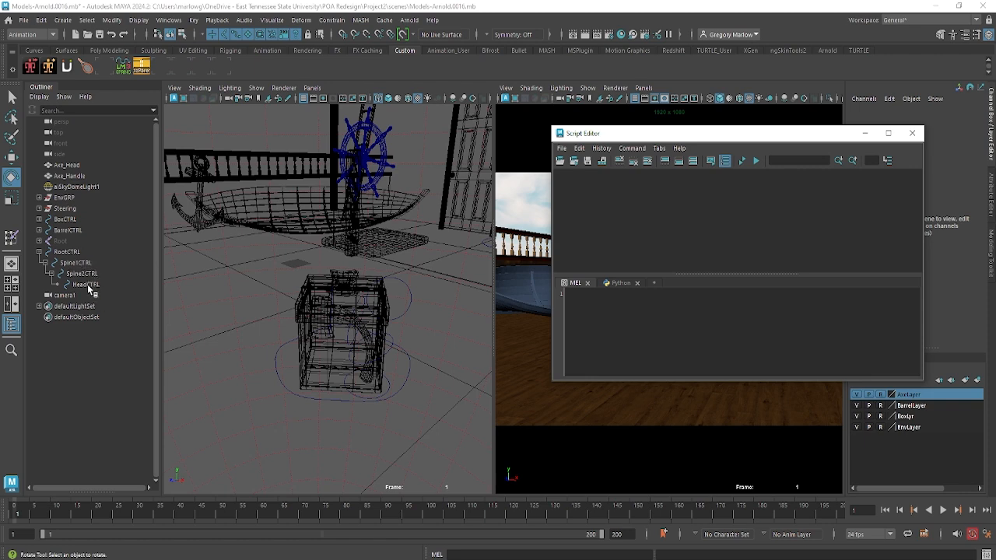
Add HeadCTRL, Spine2CTRL, Spine1CTRL and RootCTRL to the selection and highlight their select lines
{"action": "left_click", "coordinate": [85, 284]}
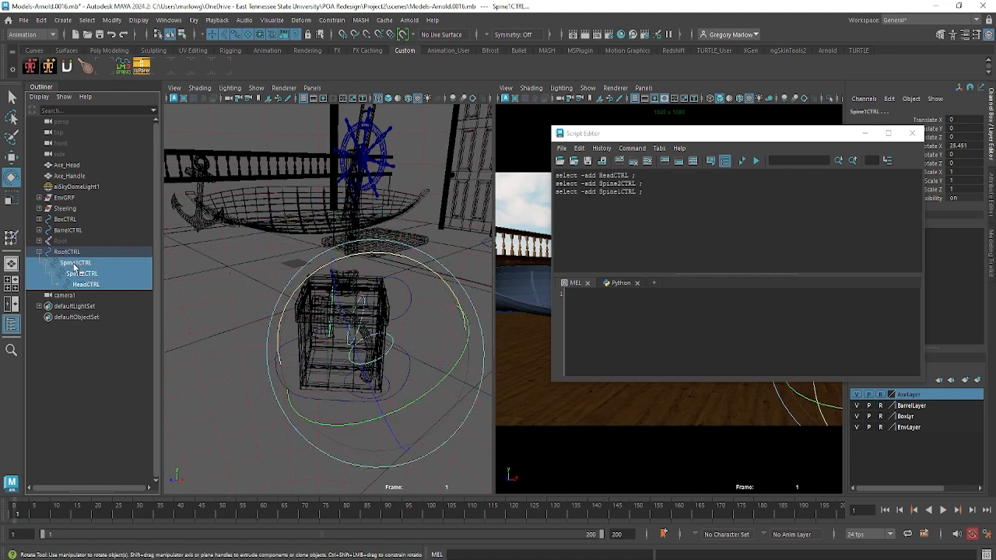
{"action": "left_click", "coordinate": [67, 251]}
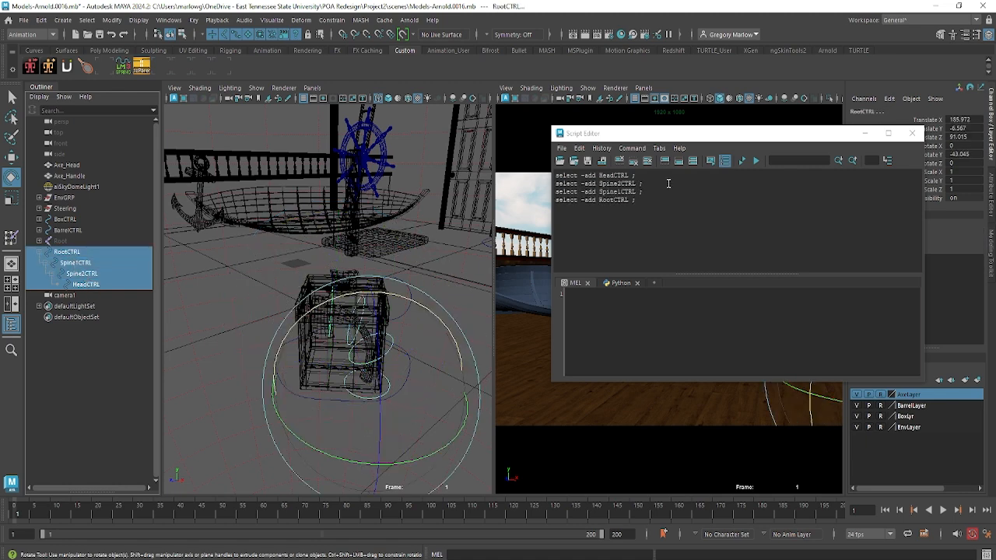
{"action": "left_click_drag", "start_coordinate": [558, 175], "coordinate": [636, 200]}
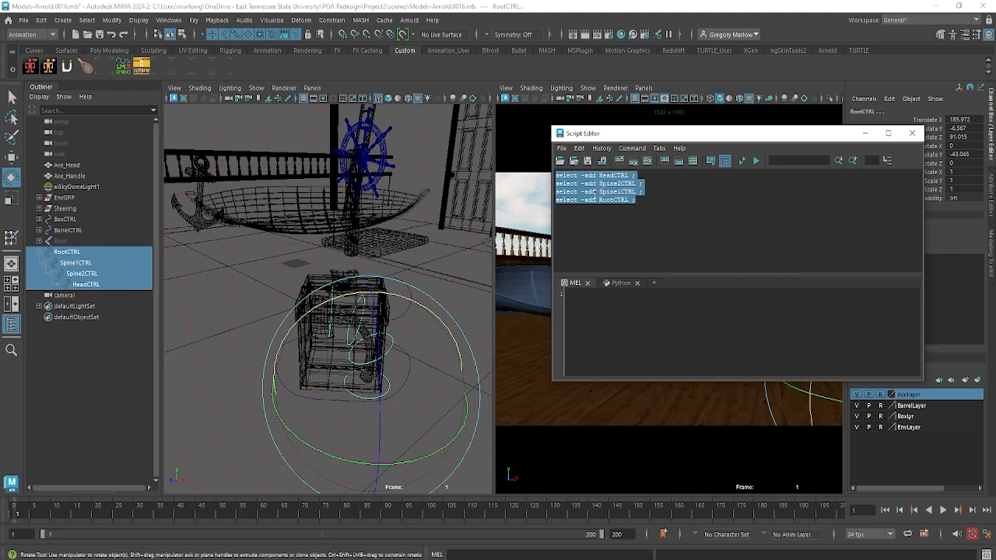
{"action": "left_click", "coordinate": [602, 160]}
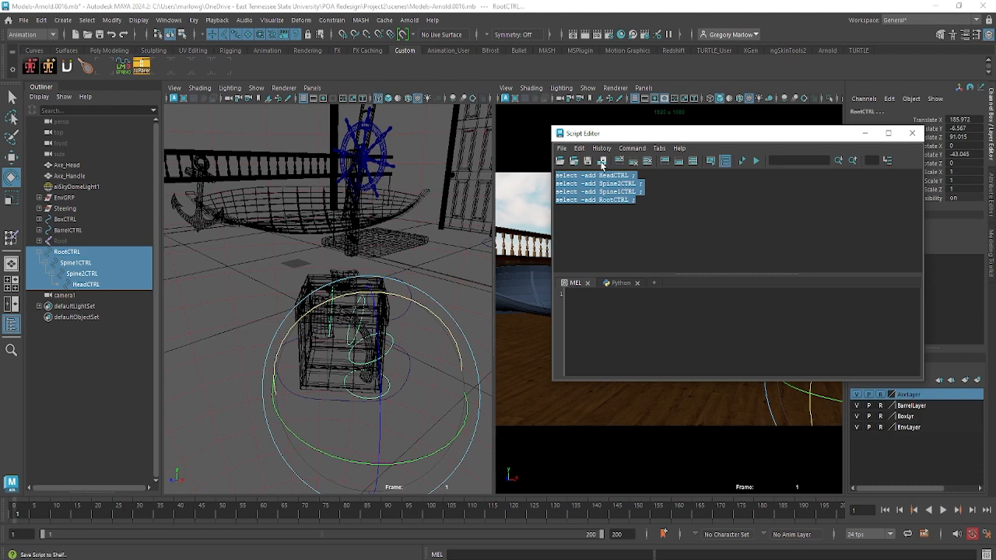
{"action": "mouse_move", "coordinate": [608, 161]}
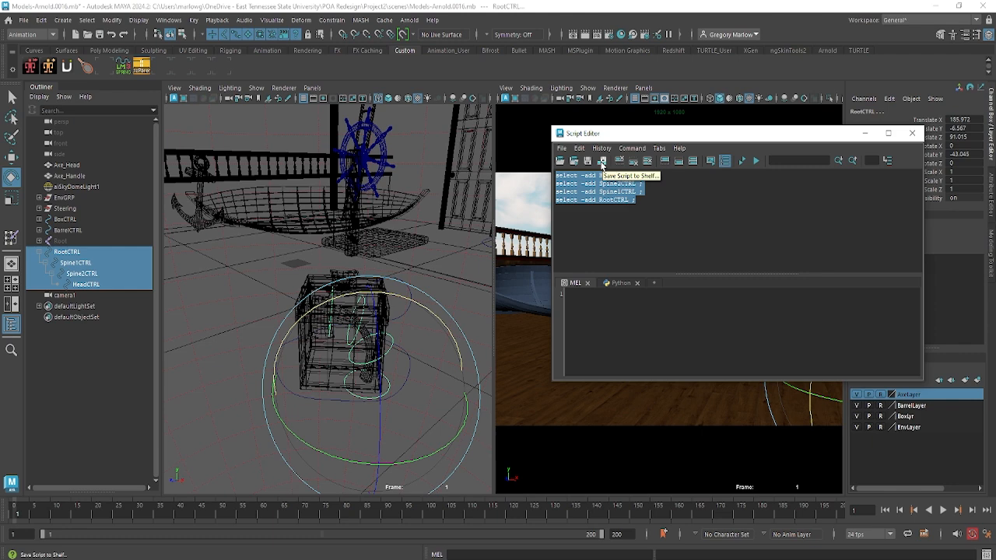
Save the highlighted select commands to the shelf as a MEL button named AxeAll
{"action": "left_click", "coordinate": [605, 161]}
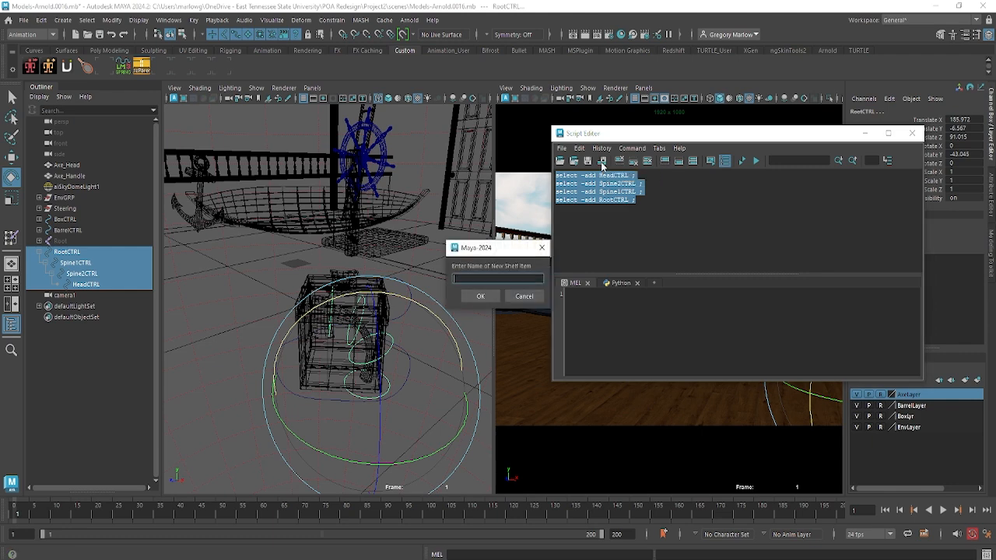
{"action": "type", "text": "Axl"}
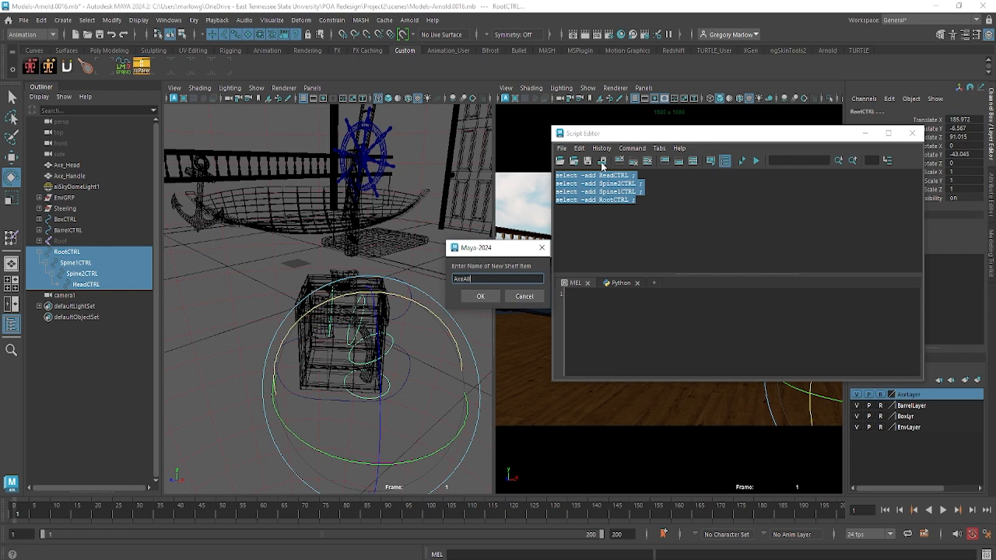
{"action": "left_click", "coordinate": [480, 296]}
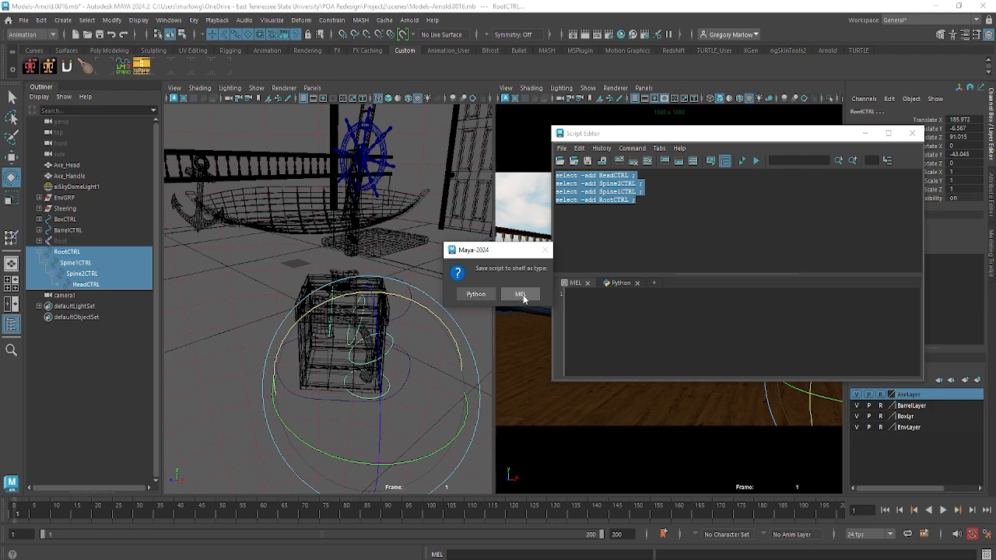
{"action": "left_click", "coordinate": [519, 294]}
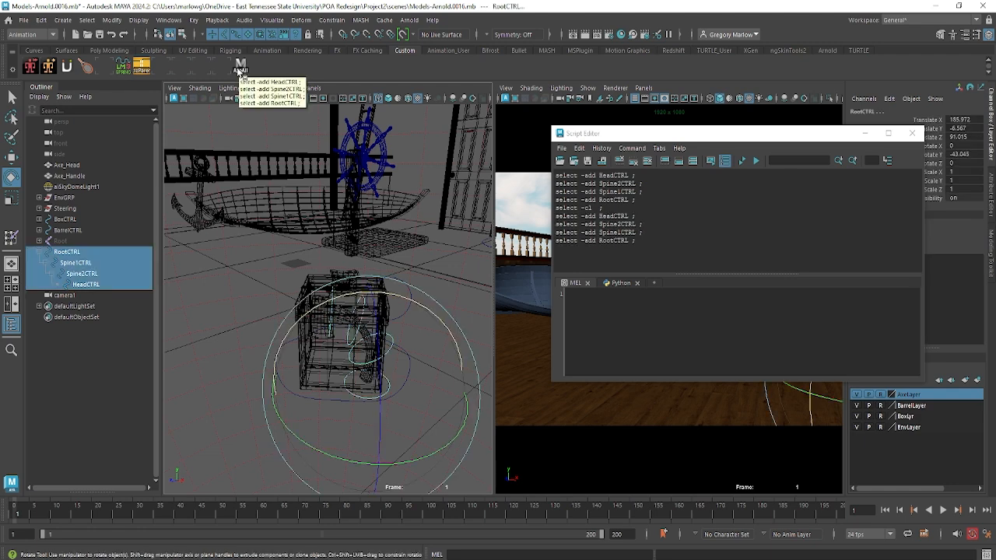
Close the Script Editor, select Spine1CTRL alone, then use AxeAll to select all four controls
{"action": "left_click", "coordinate": [912, 134]}
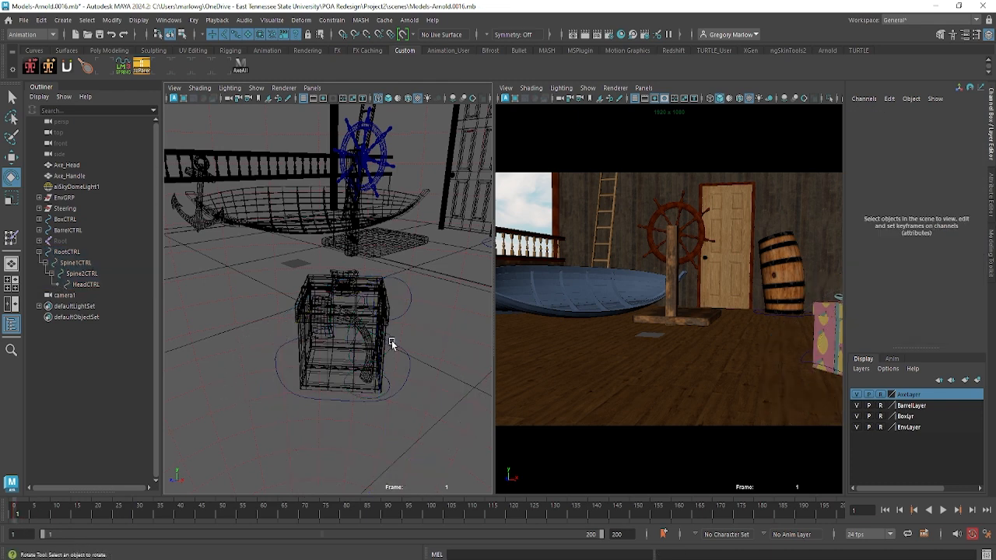
{"action": "left_click", "coordinate": [392, 343]}
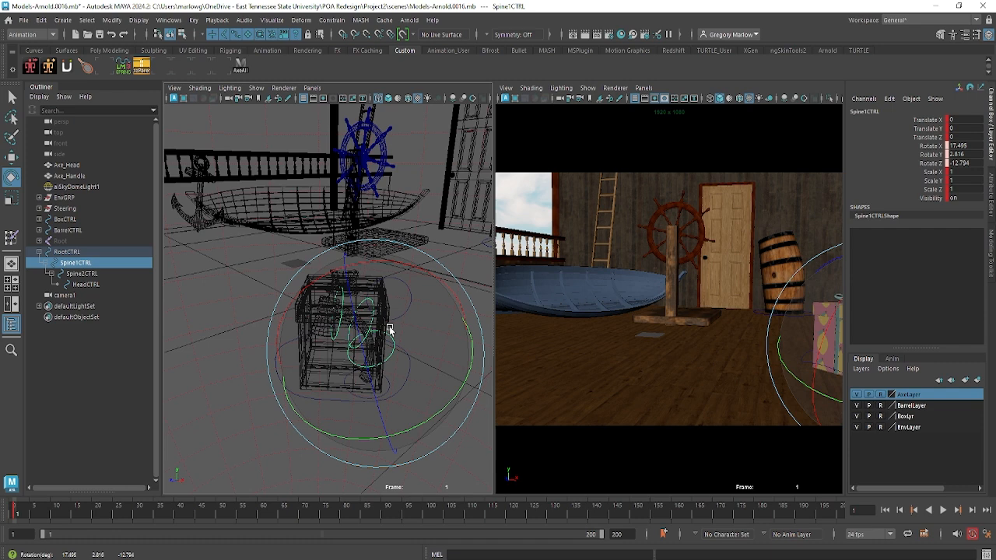
{"action": "left_click", "coordinate": [69, 252]}
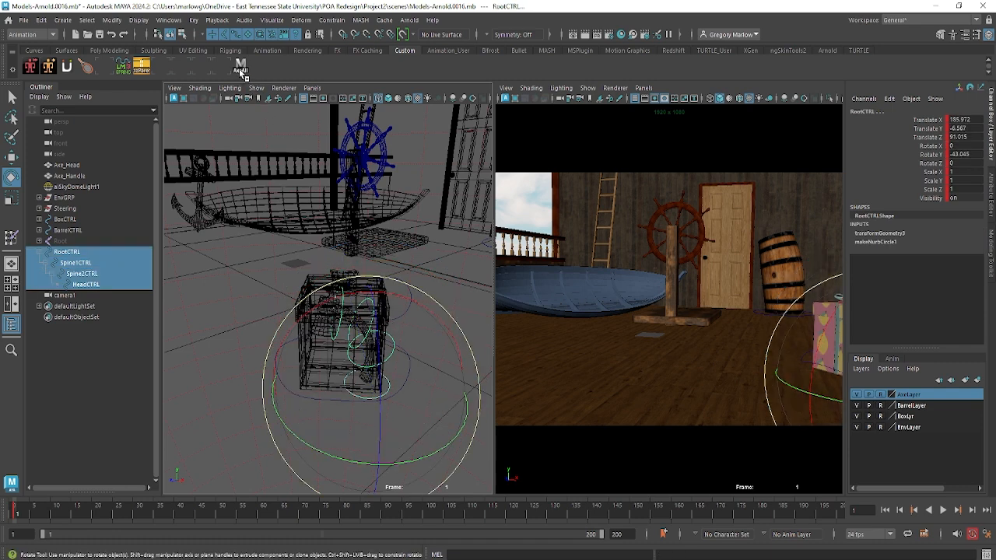